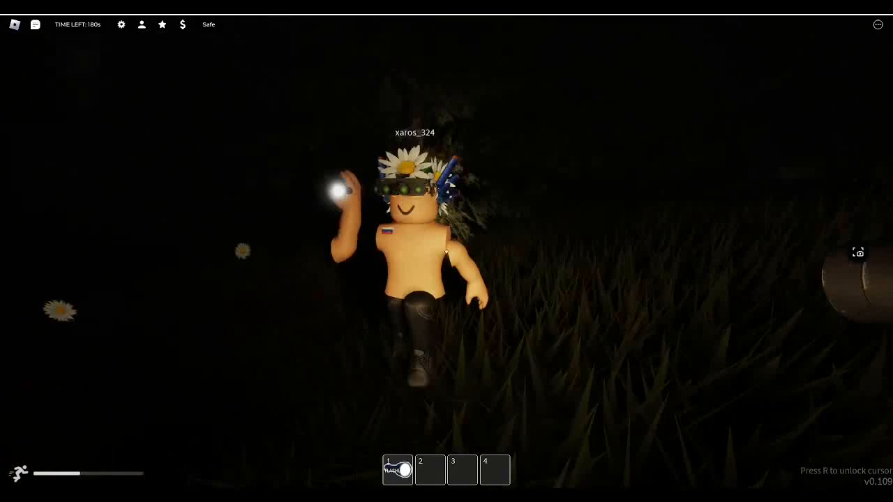
Click into the game window to begin walking through the dark field with the flashlight
left_click(35, 25)
type("what you")
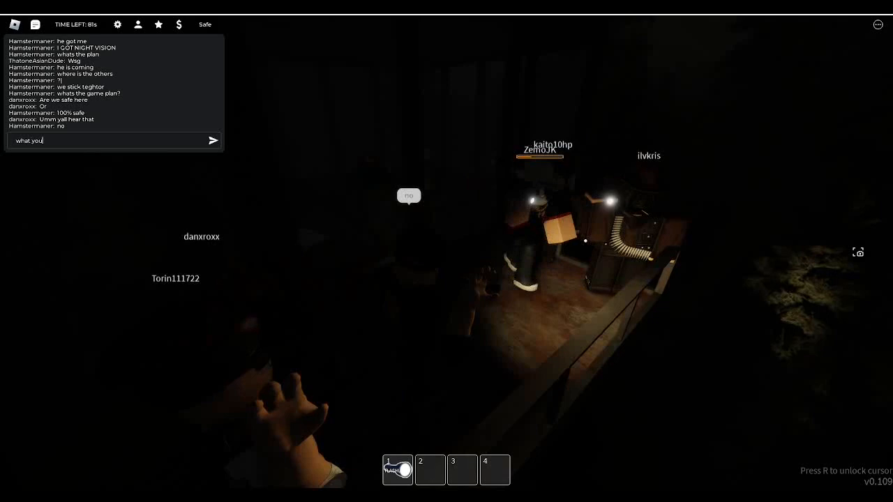
Send the typed chat reply to the other players on the wooden porch
key("Enter")
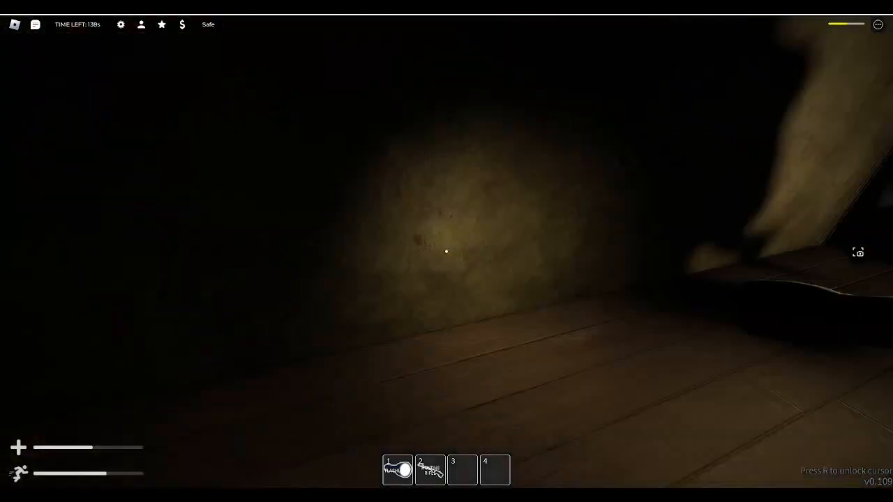
Equip the Hunting Rifle from hotbar slot 2, showing 3/6 ammo
key("2")
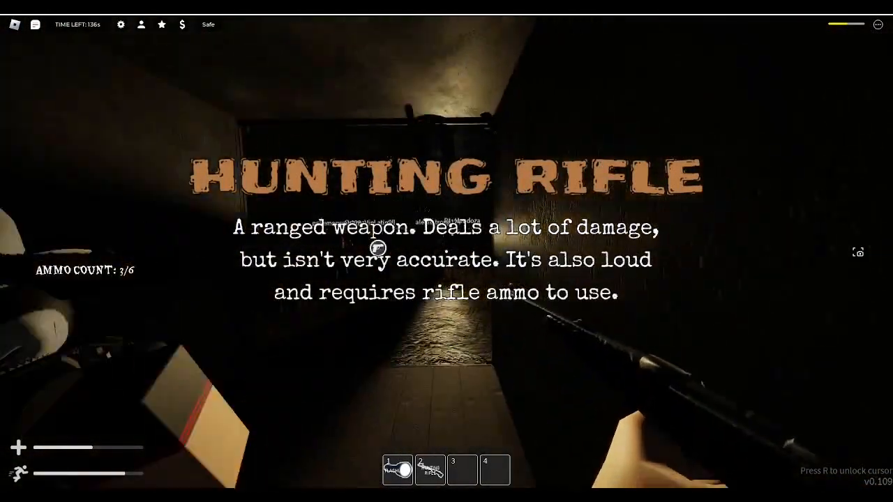